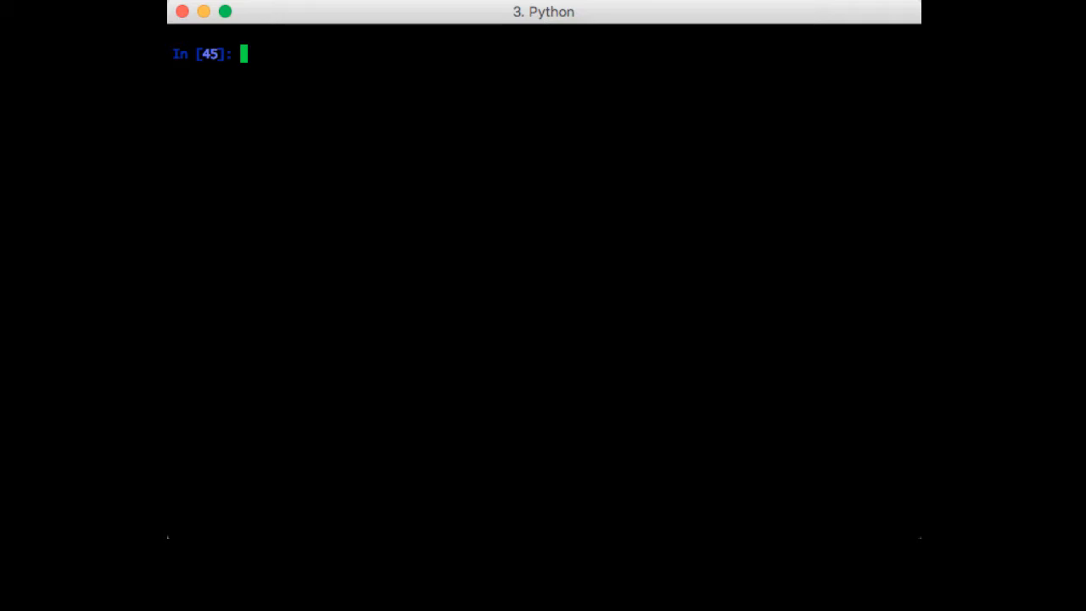
pyautogui.moveTo(323, 201)
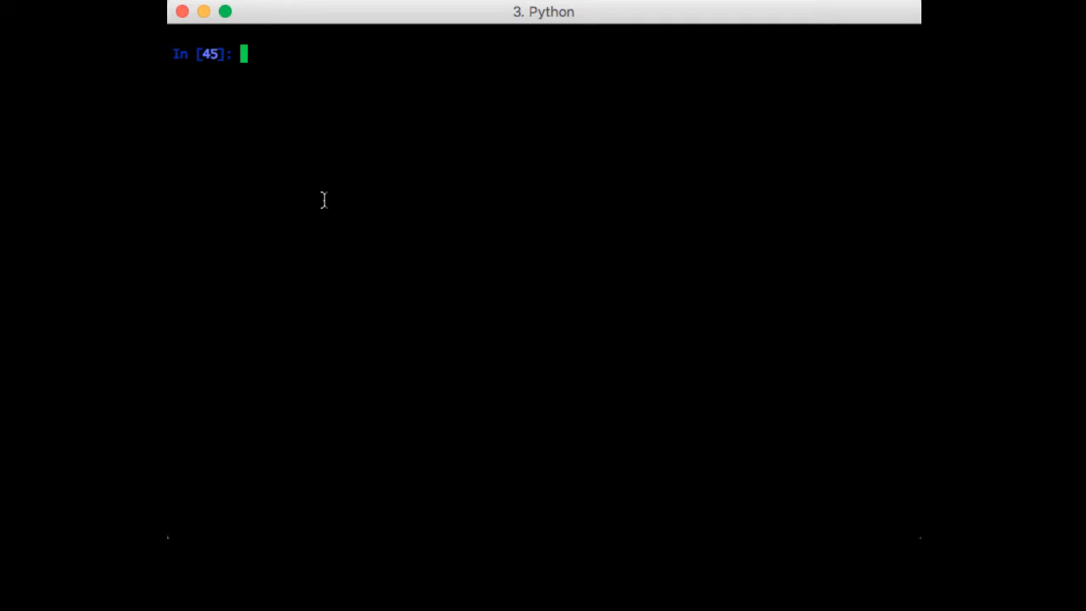
# Define cov = np.array([[1, 0.8], [0.8, 3]]) as the 2×2 covariance matrix
pyautogui.write('cov = np.ar')
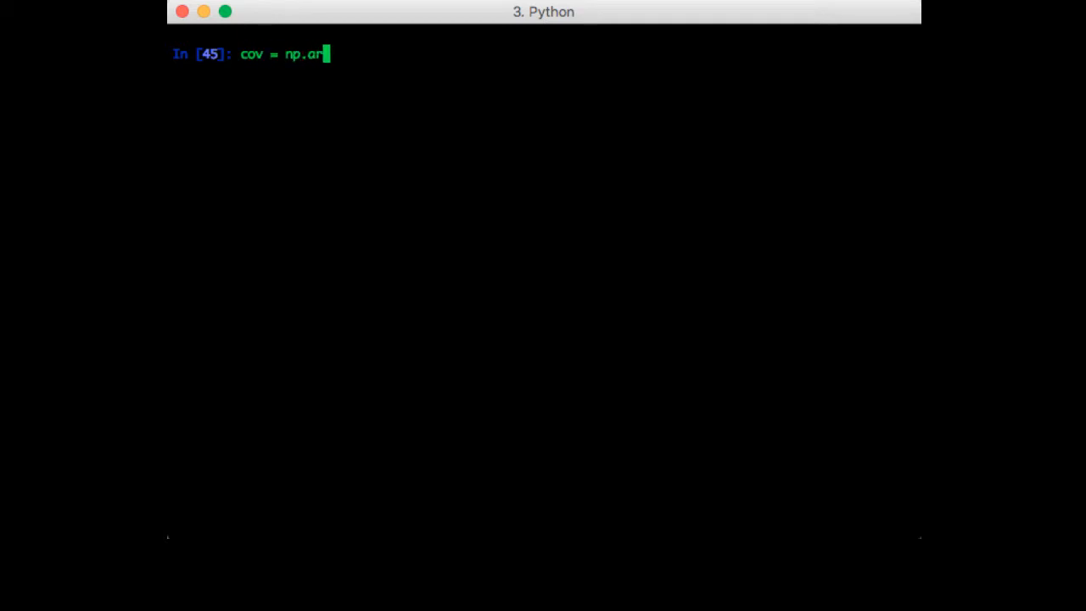
pyautogui.write('ray([[')
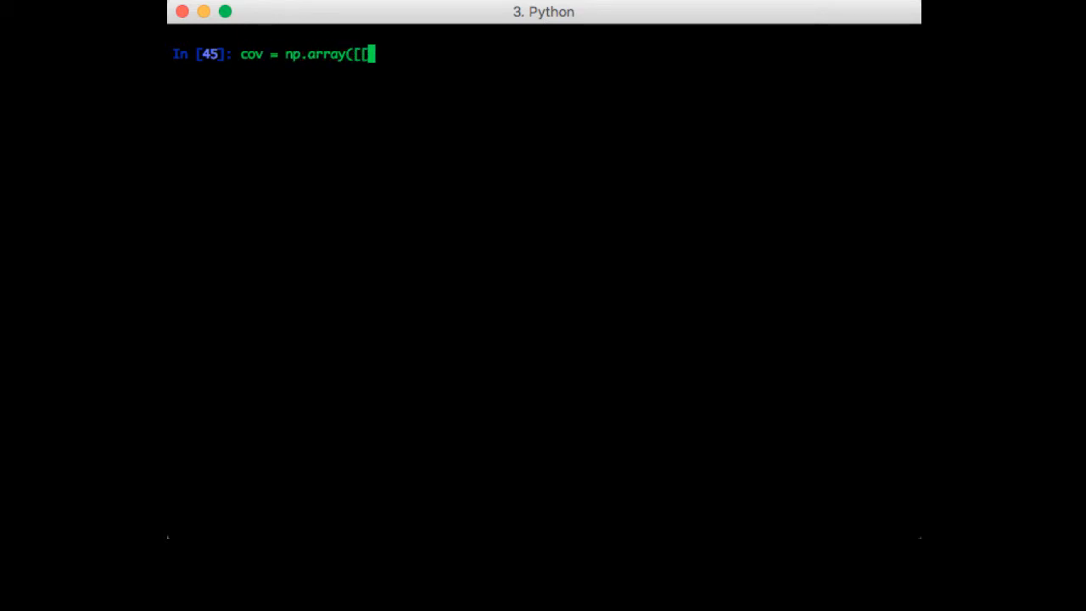
pyautogui.write('1, 0.8')
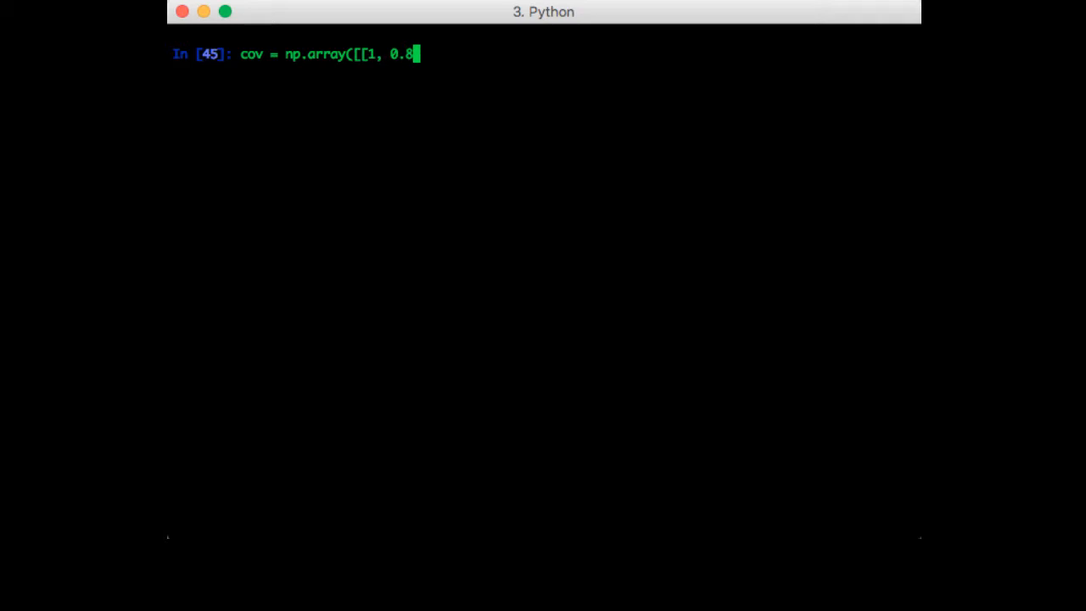
pyautogui.write('], [0.8, 3')
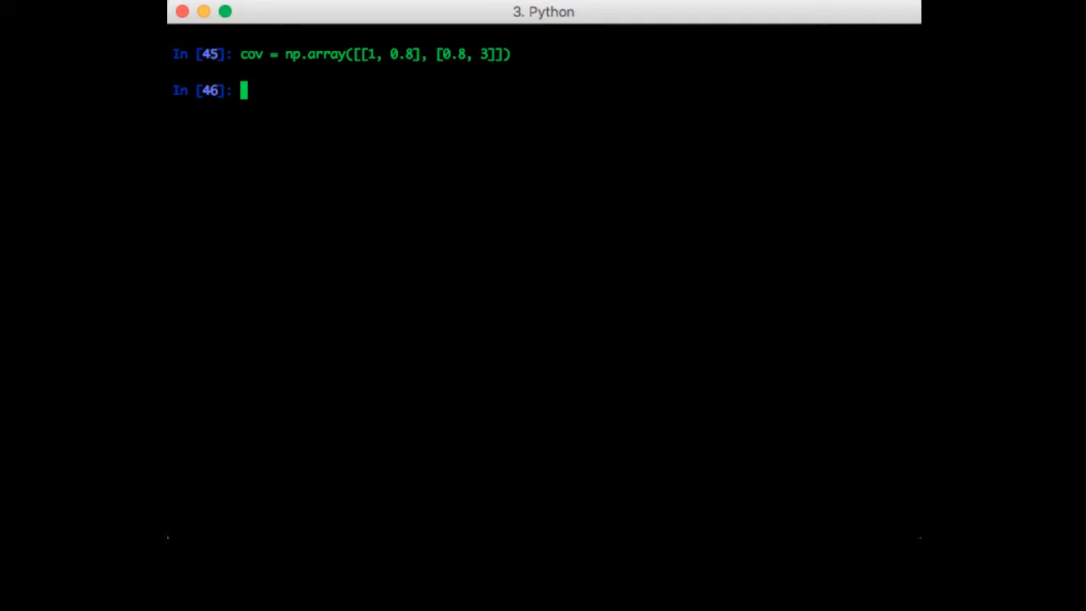
pyautogui.moveTo(323, 200)
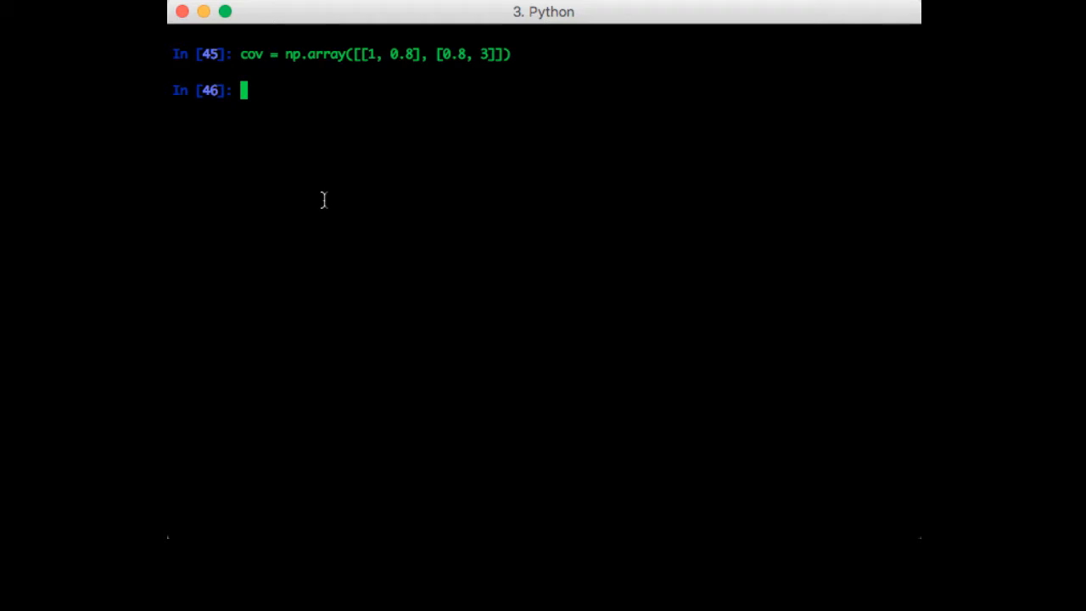
pyautogui.moveTo(492, 226)
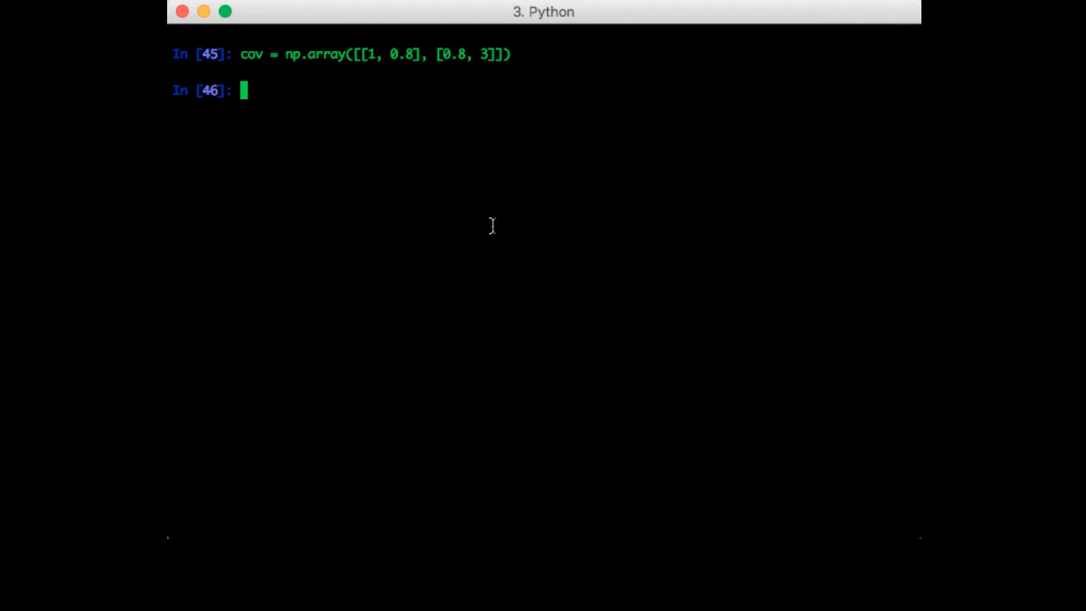
# Import scipy.stats multivariate_normal as mvn and set mu = np.array([0,2])
pyautogui.write('from scipy')
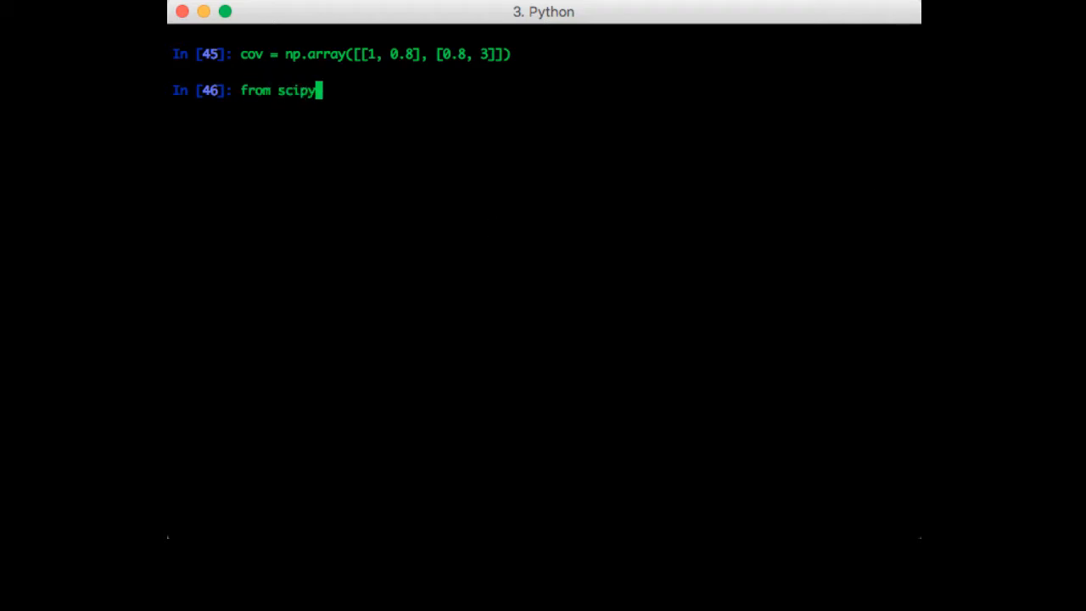
pyautogui.write('.stat')
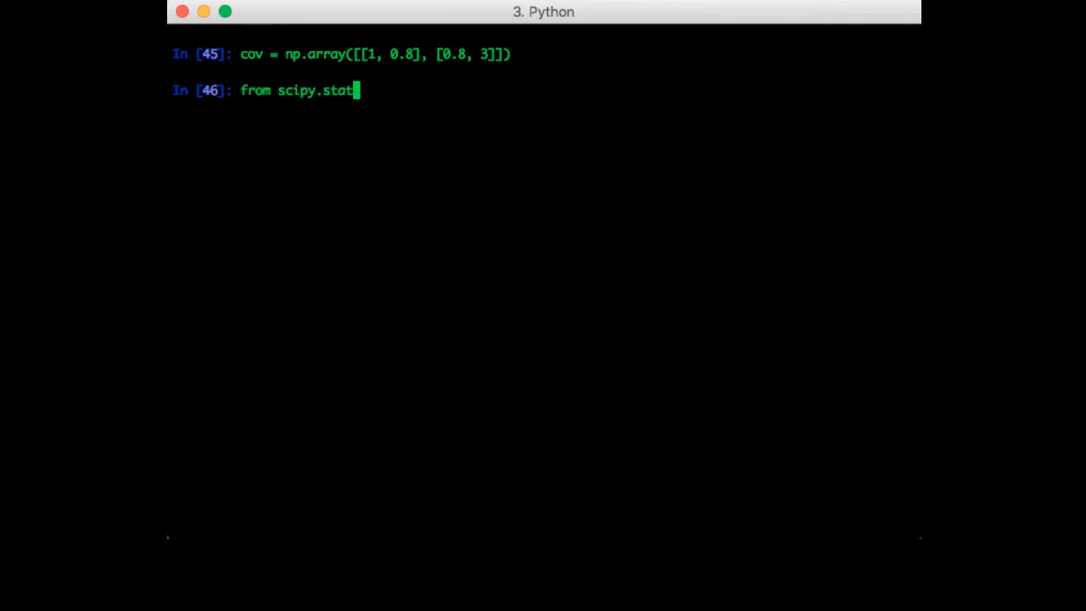
pyautogui.write('s import multi')
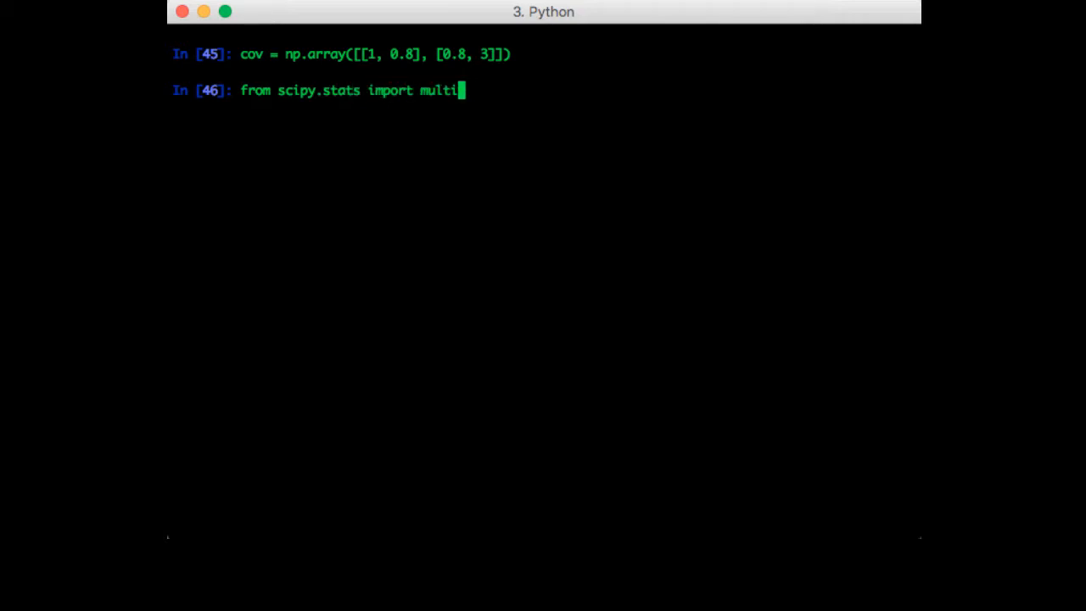
pyautogui.write('variate_normal as mvn')
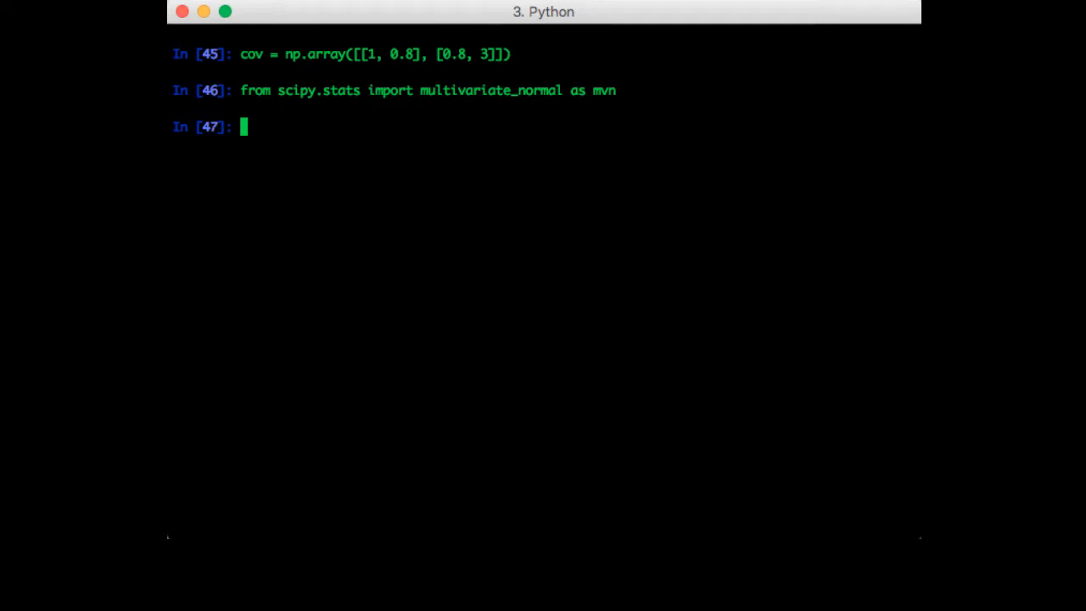
pyautogui.write('mu = np.array(')
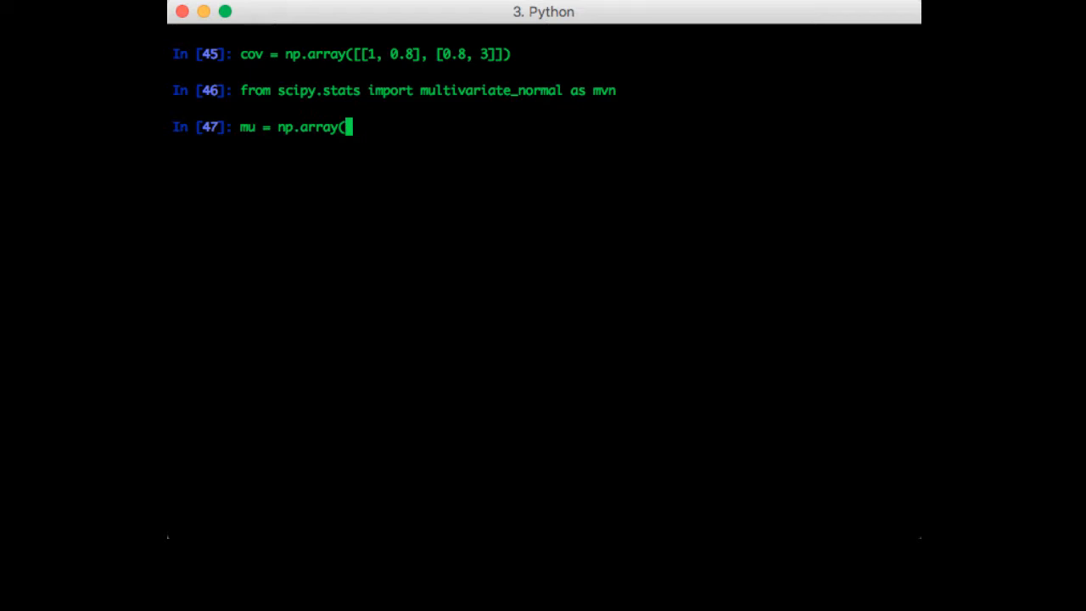
pyautogui.write('[0,2])')
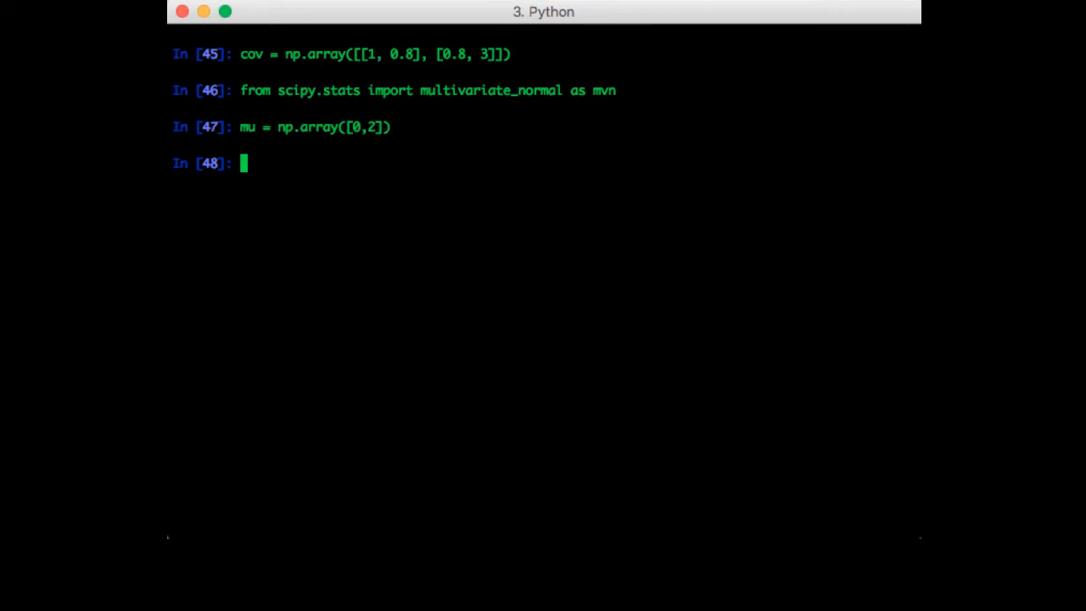
# Draw r = mvn.rvs(mean=mu, cov=cov, size=1000) and scatter-plot it with equal axes
pyautogui.write('r')
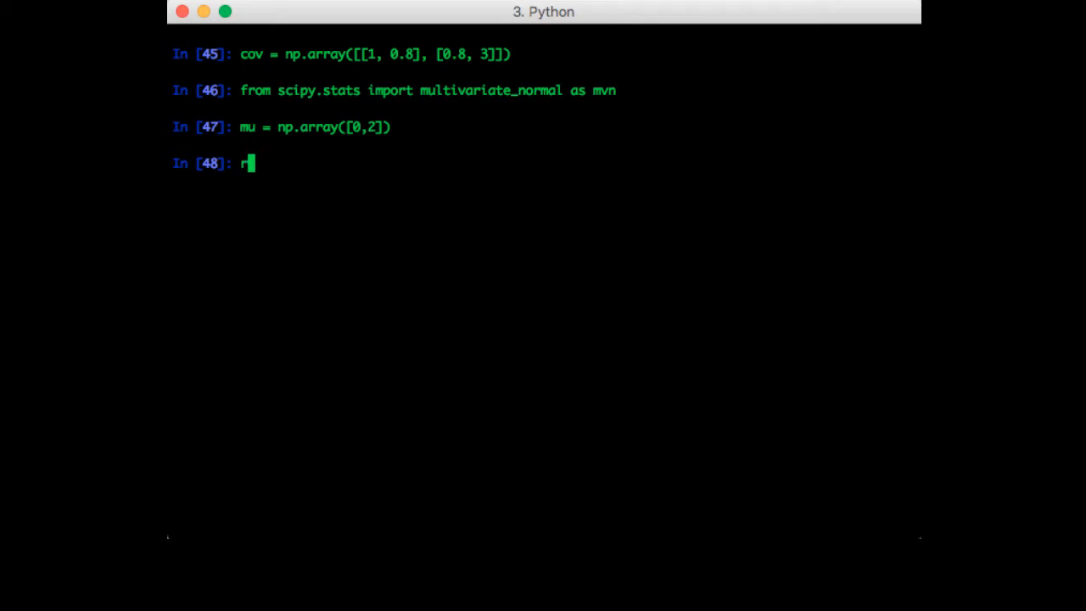
pyautogui.write('= mvn.rvs')
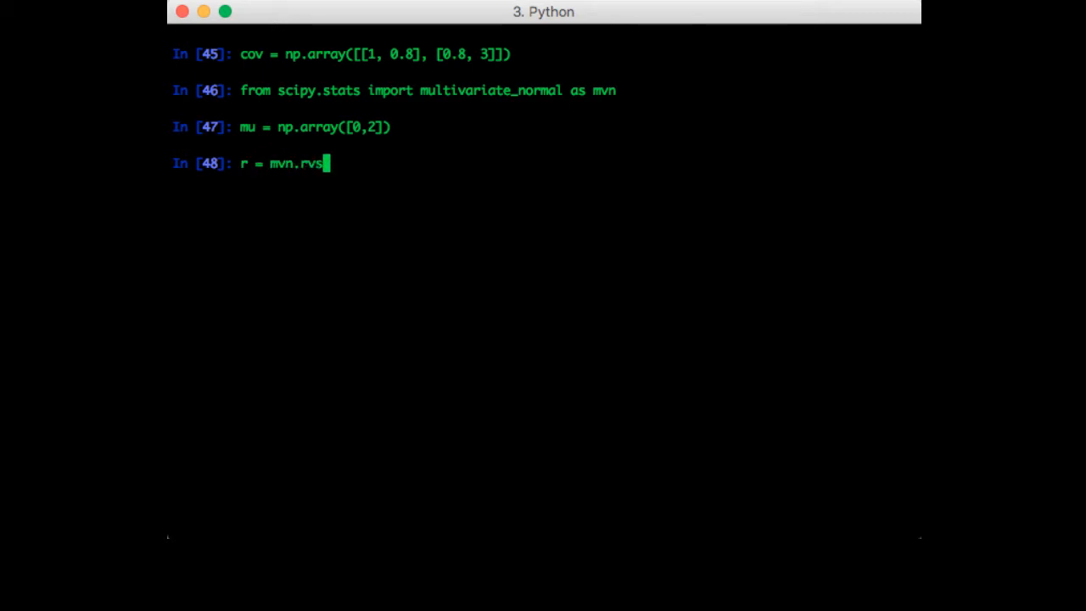
pyautogui.write('(mean=mu')
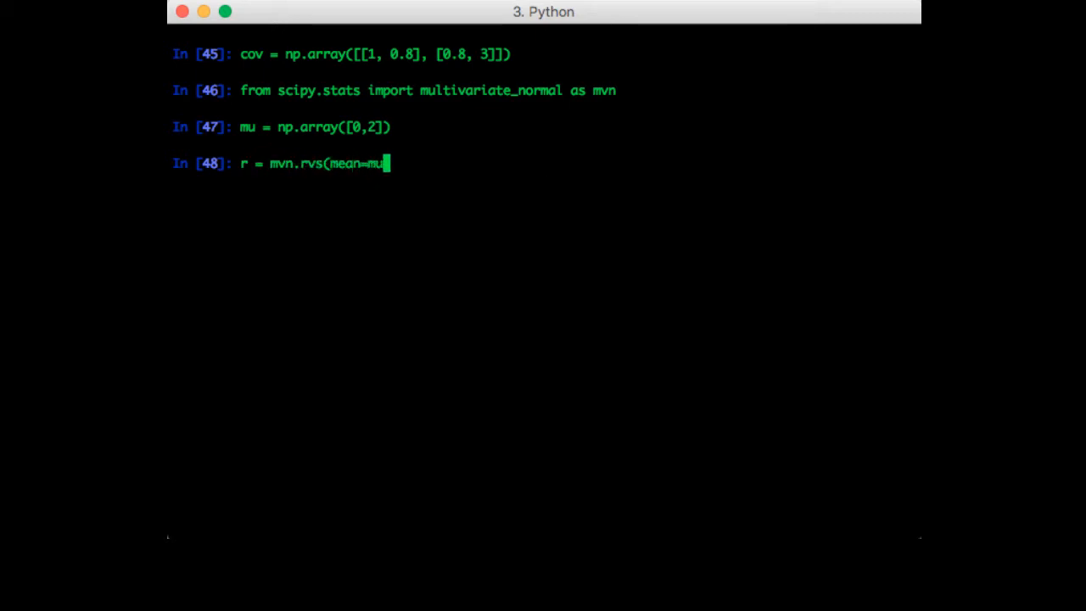
pyautogui.write(', cov=cov')
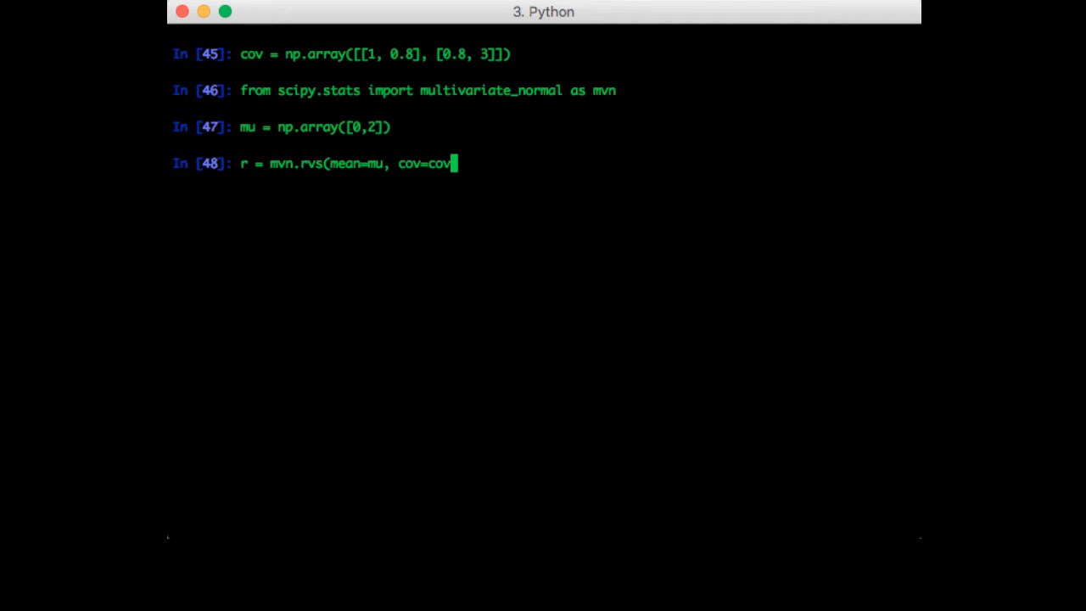
pyautogui.write(', size=1000)')
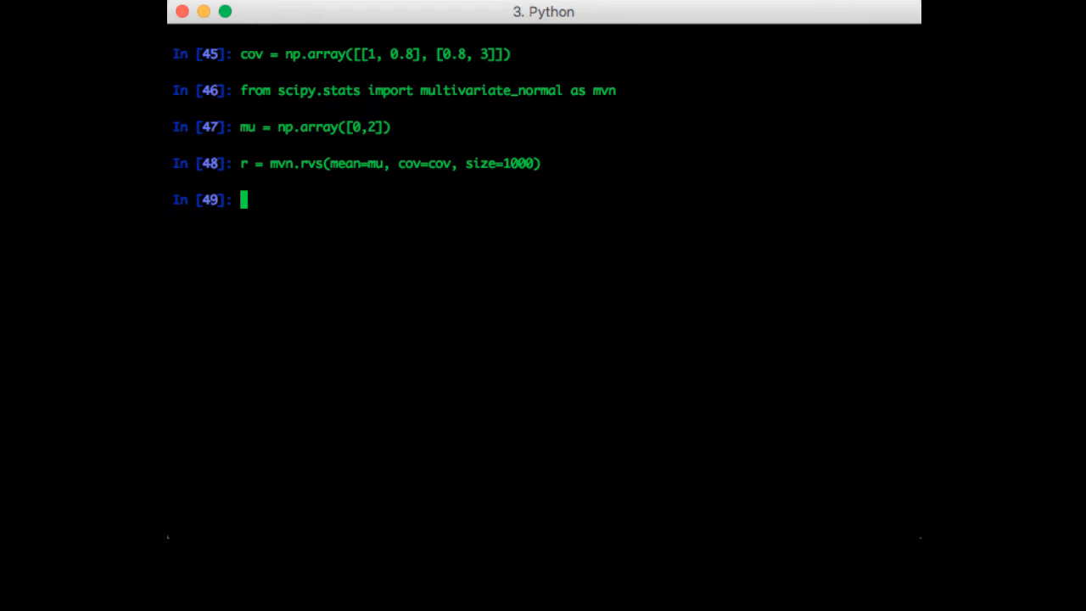
pyautogui.write('plt.scatter(r[:,0], r[:,1')
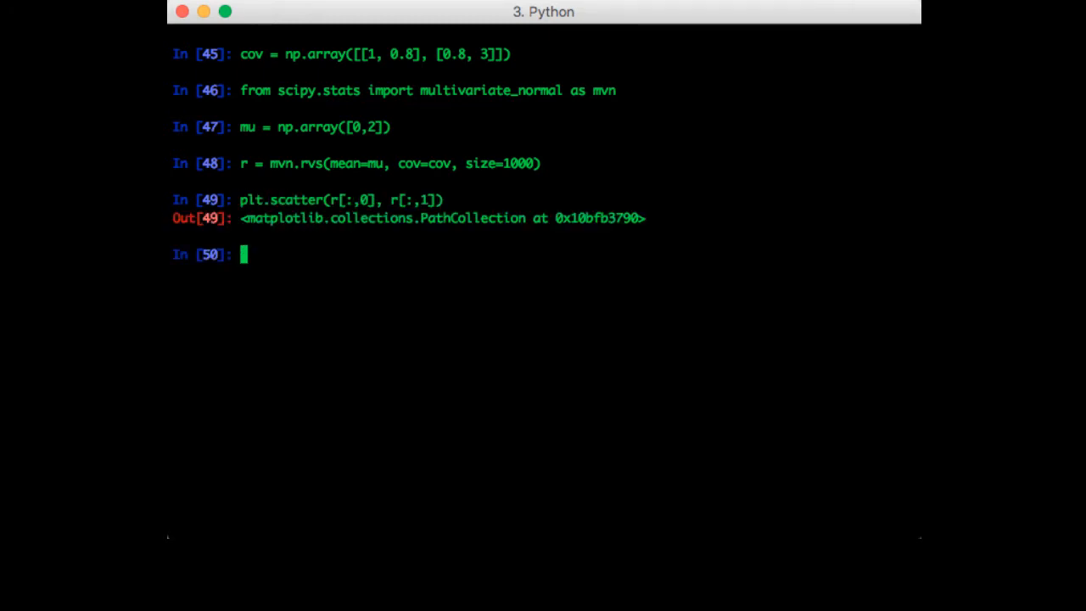
pyautogui.write('plt')
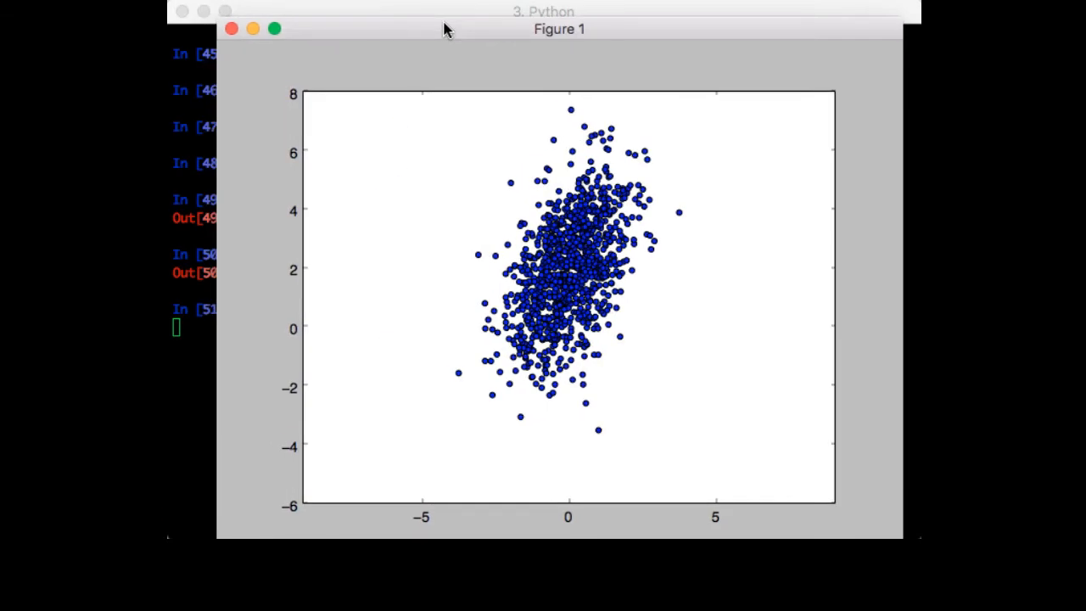
pyautogui.moveTo(437, 29)
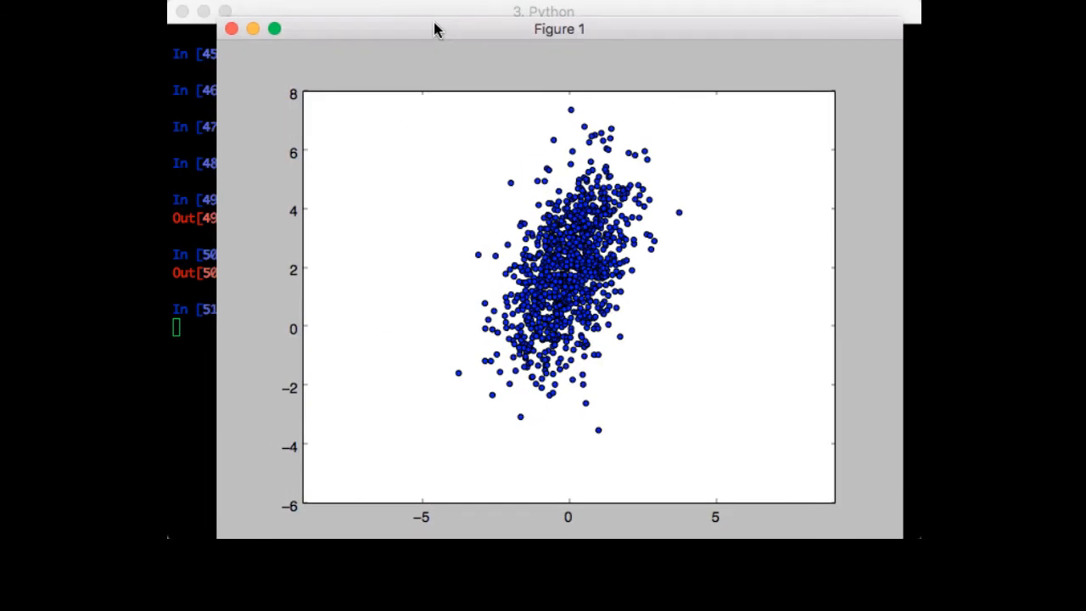
pyautogui.moveTo(238, 44)
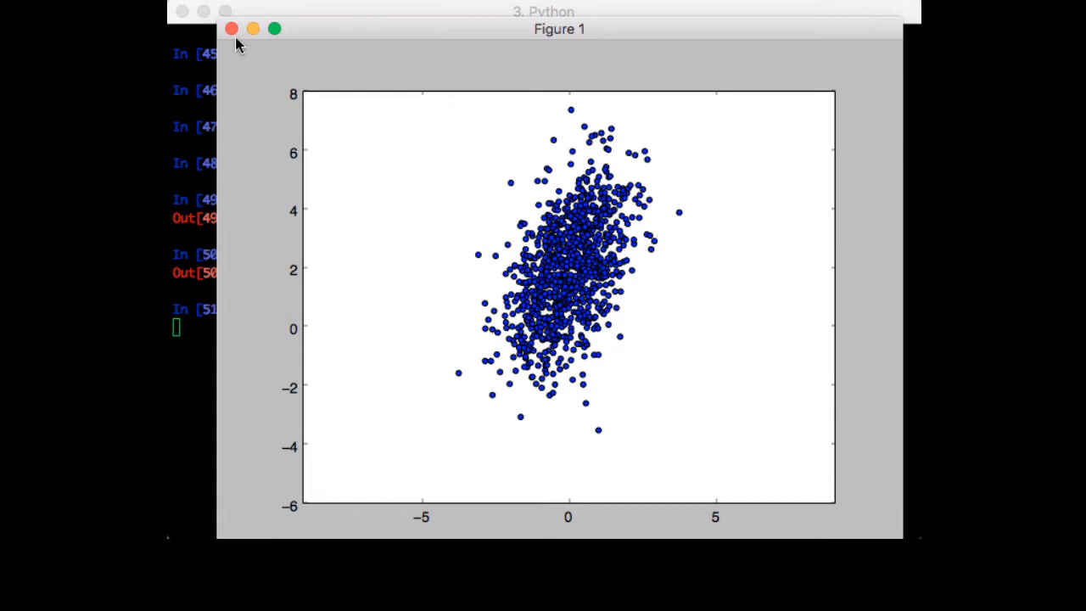
# Close the Figure 1 scatter plot window of the tilted sample cloud
pyautogui.click(231, 29)
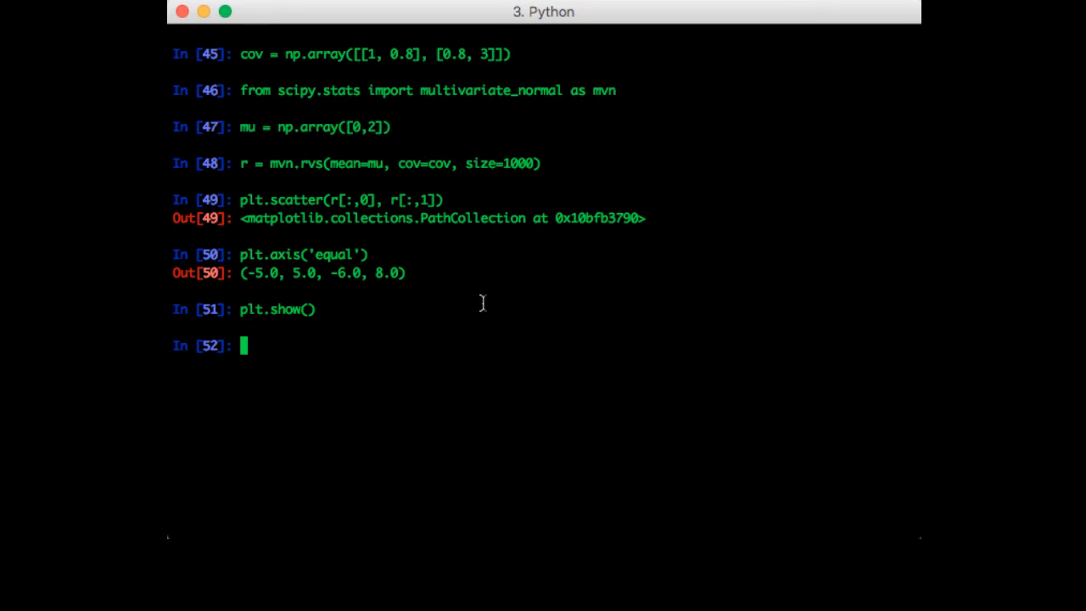
# Redraw r with np.random.multivariate_normal(mean=mu, cov=cov, size=1000) and scatter-plot it on equal axes
pyautogui.write('r')
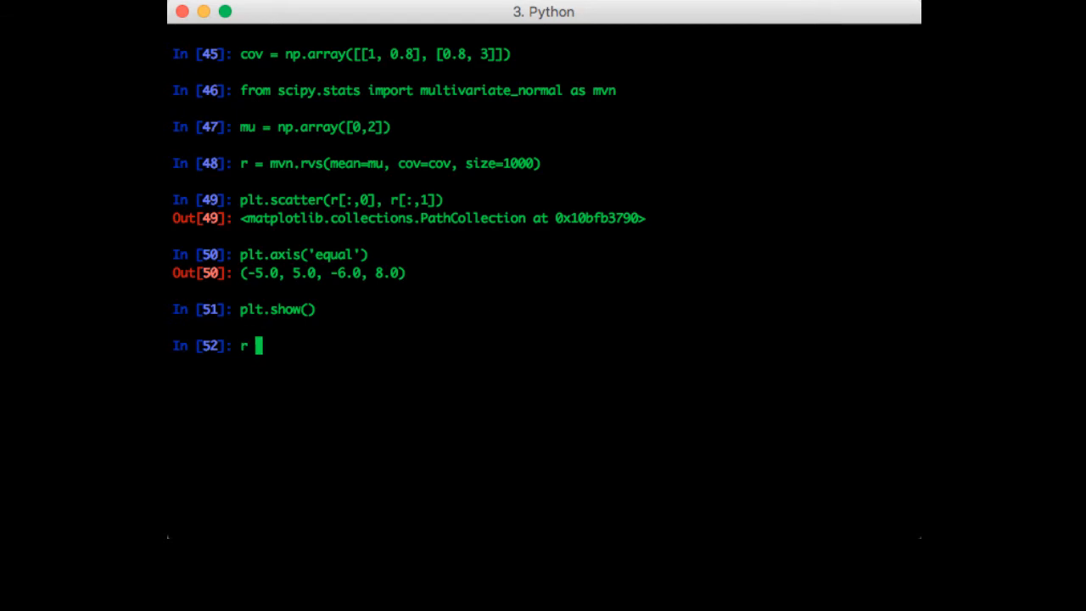
pyautogui.write('= np.rand')
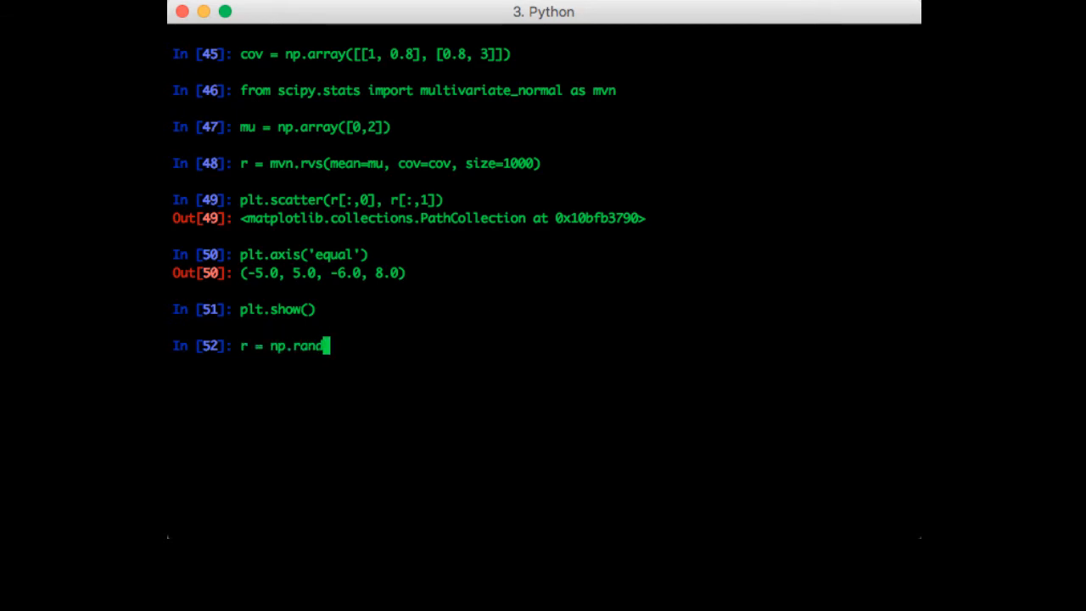
pyautogui.write('om.multivarait')
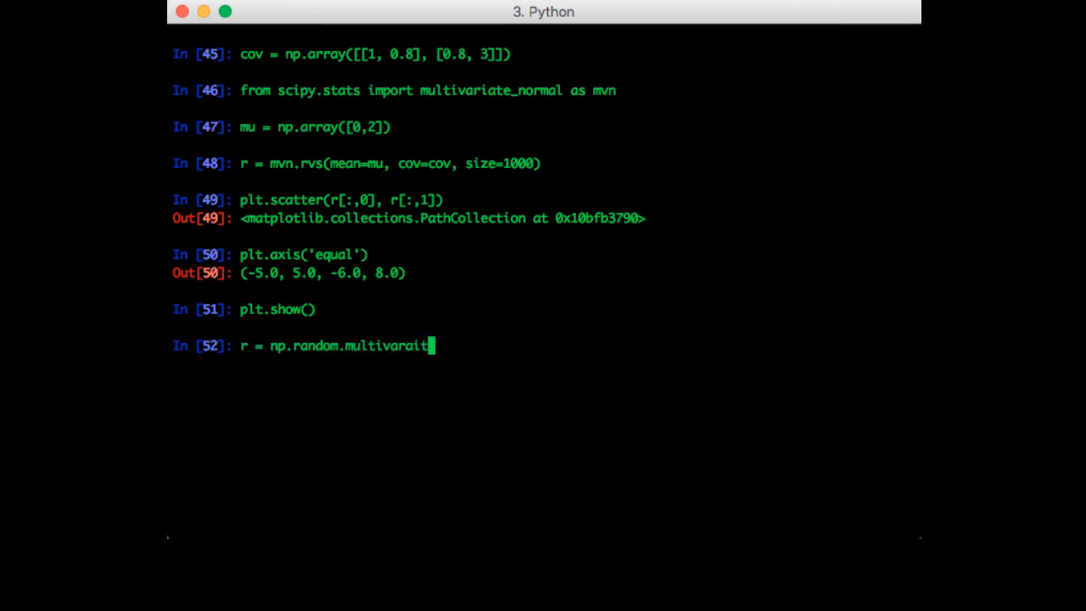
pyautogui.write('e_')
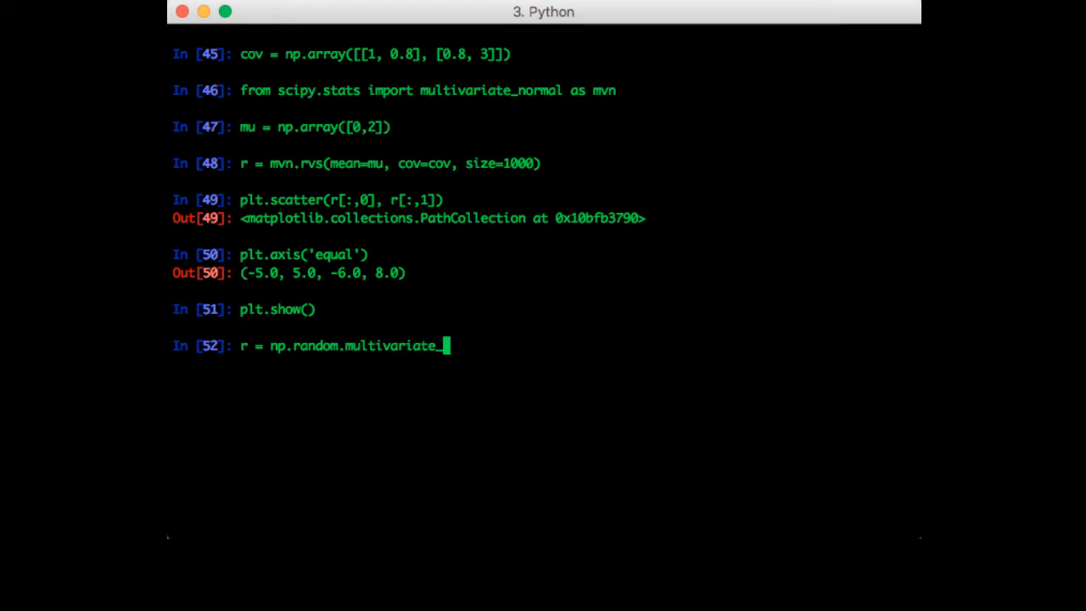
pyautogui.write('normal(')
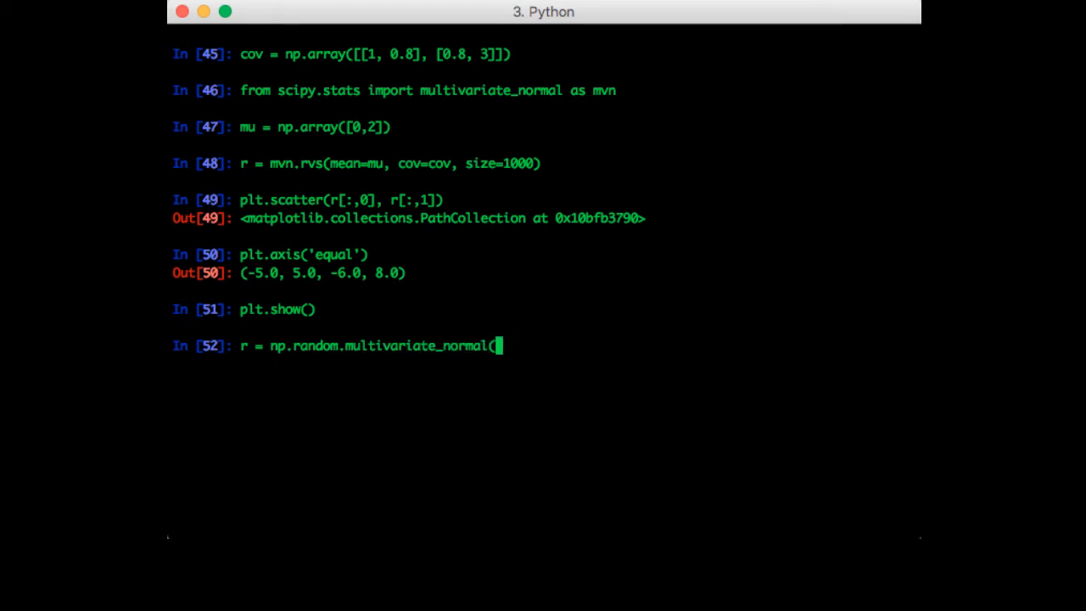
pyautogui.write('mean=mu, cov=cov, size=1000')
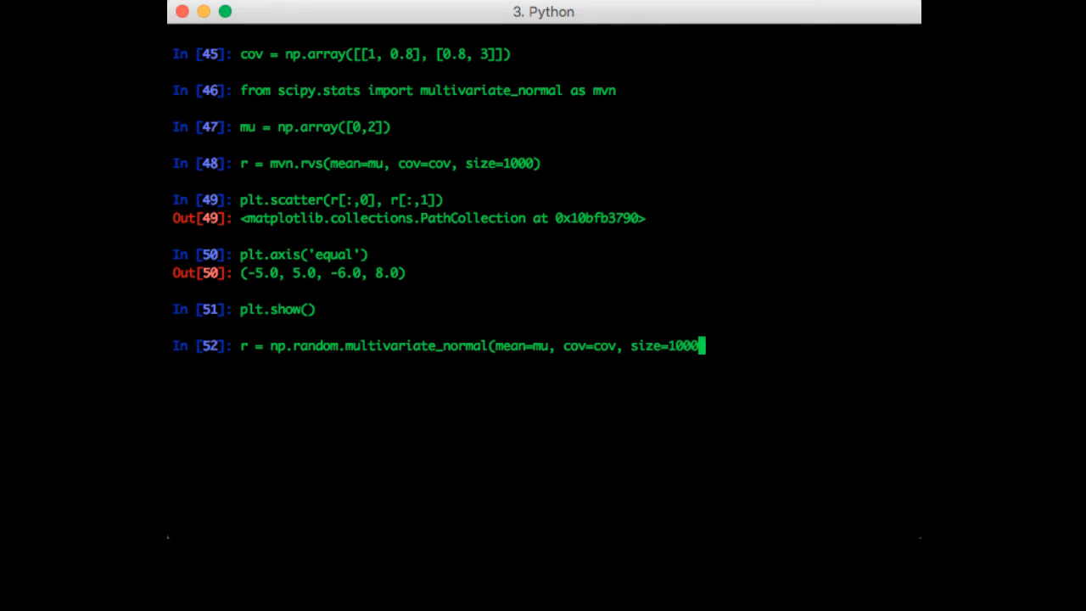
pyautogui.write(')')
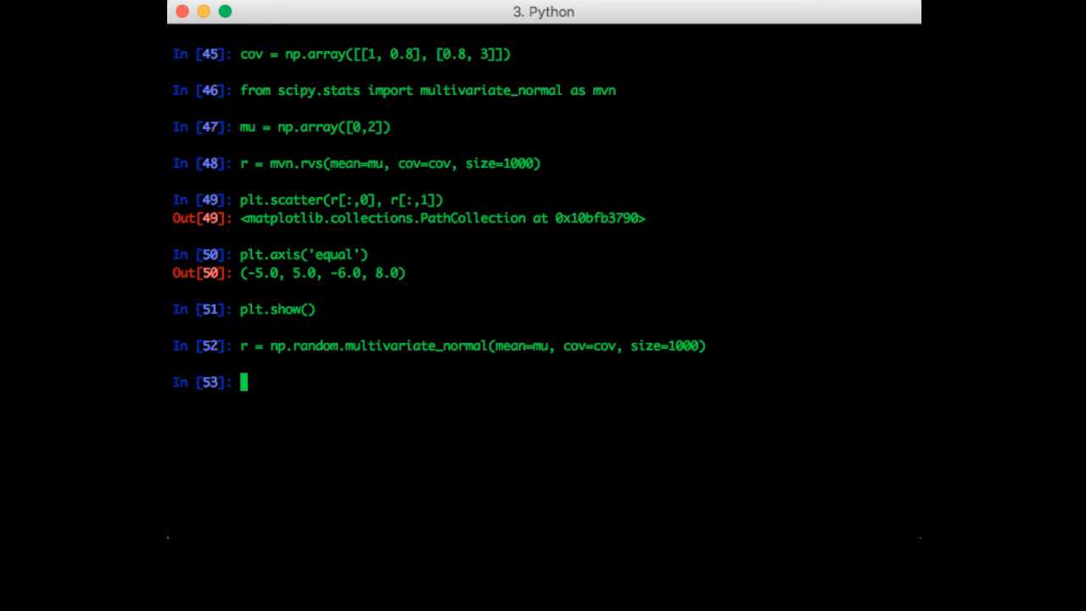
pyautogui.moveTo(529, 250)
pyautogui.write('pt')
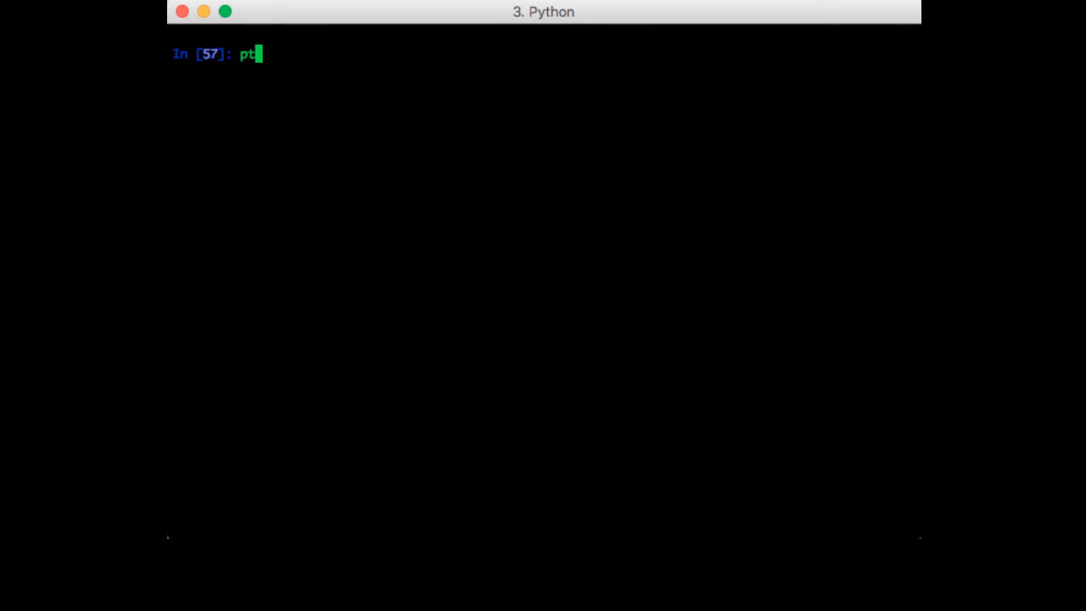
pyautogui.press('Return')
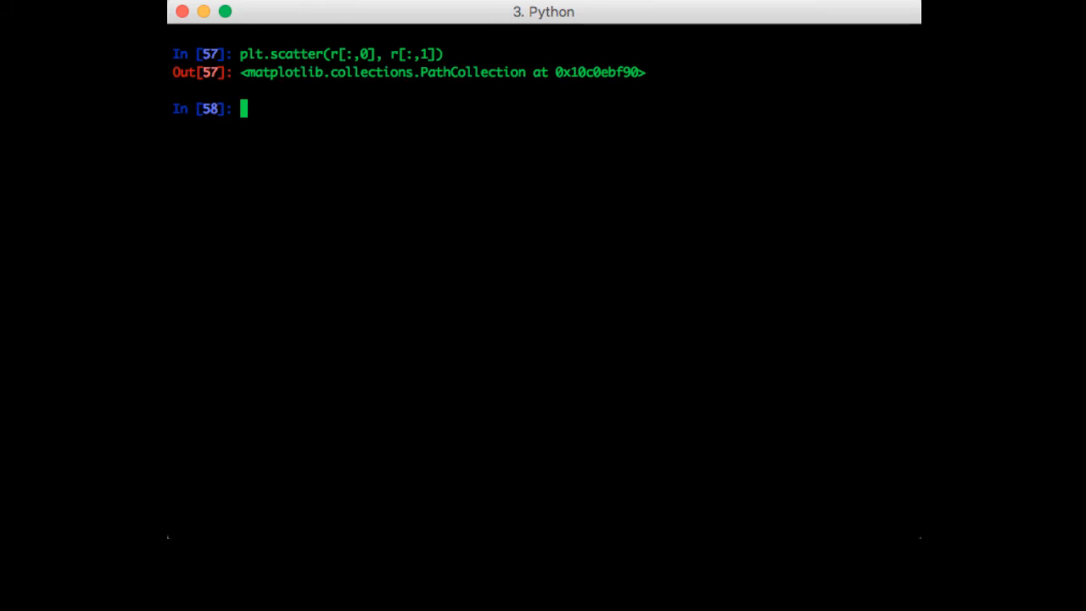
pyautogui.write("plt.axis('equal')")
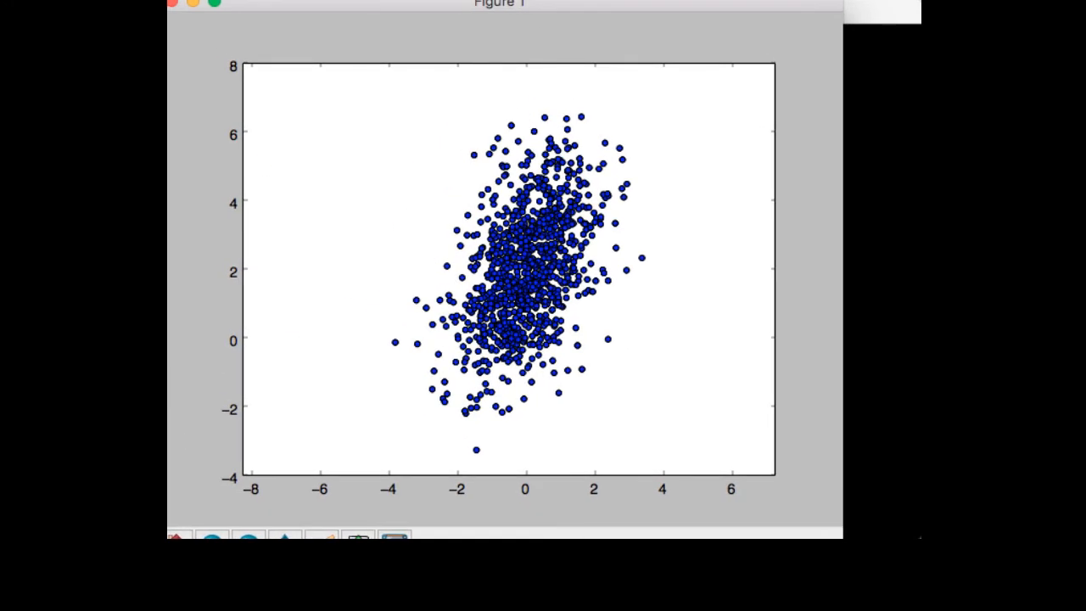
pyautogui.moveTo(212, 23)
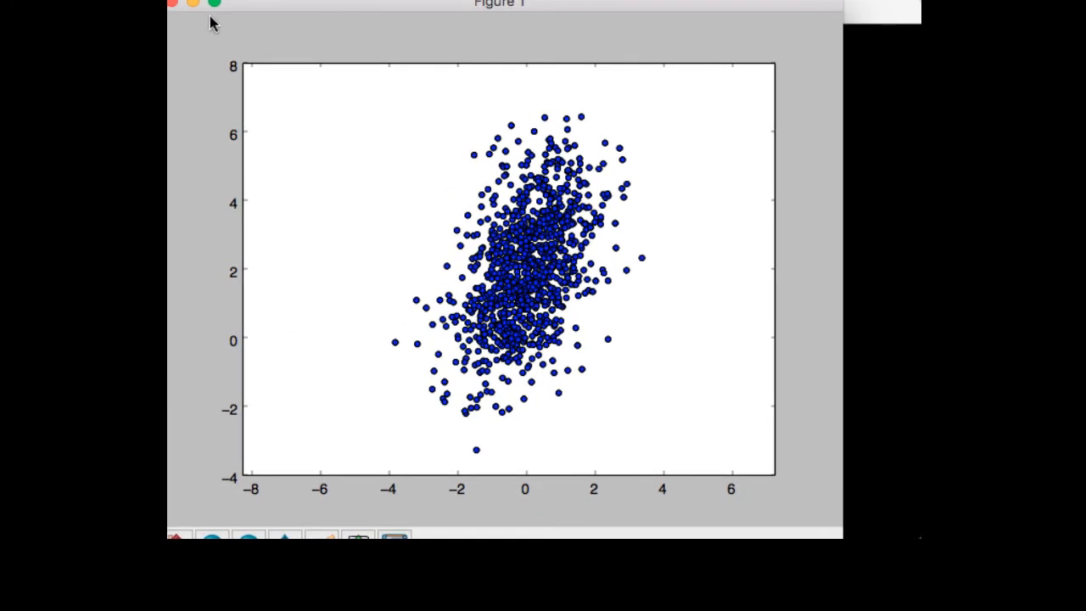